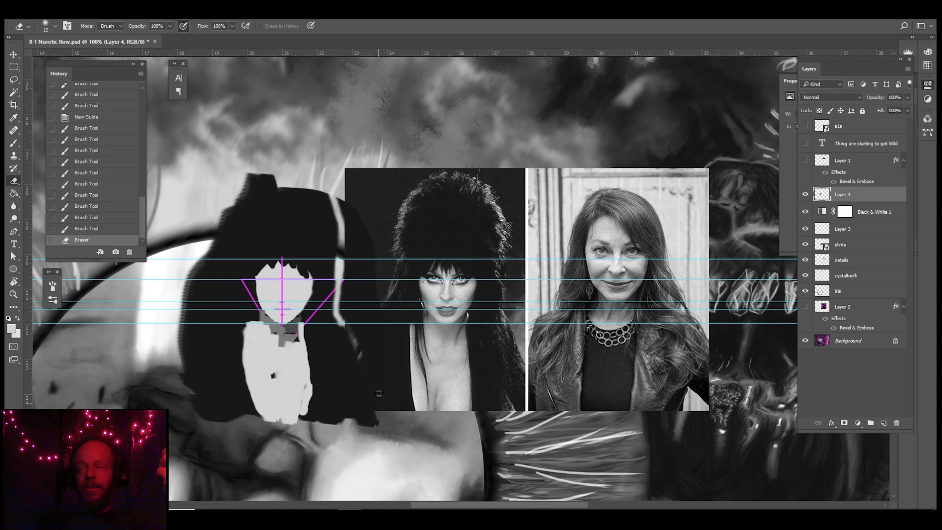
- Add a 'line' layer and trace Elvira's face outline in magenta over the reference photo
{"action": "left_click", "coordinate": [168, 359]}
{"action": "type", "text": "line"}
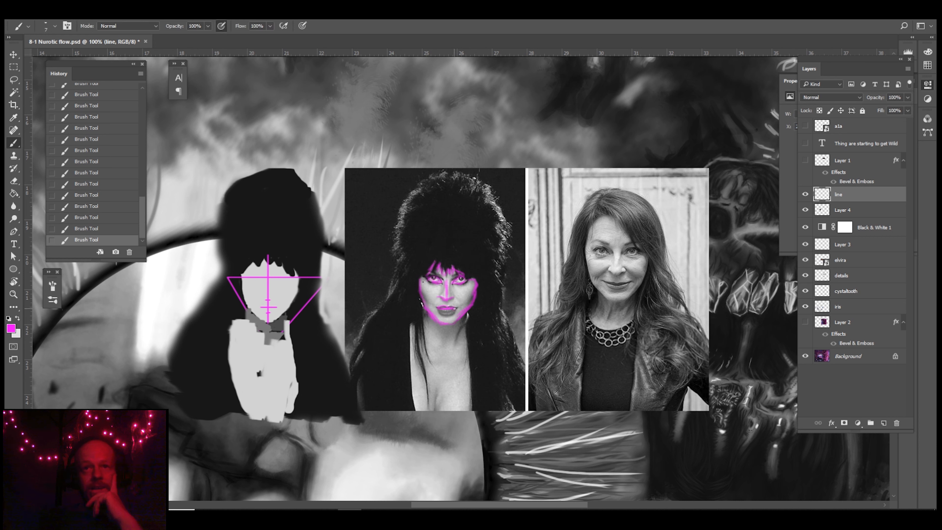
- Move the magenta tracing onto the painted figure and save the document as elvira.psd
{"action": "left_click", "coordinate": [14, 54]}
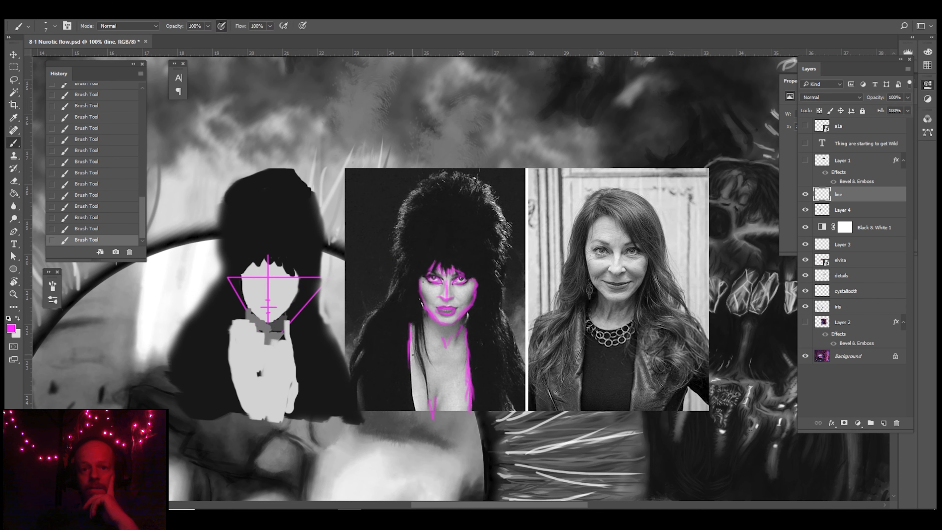
{"action": "left_click", "coordinate": [13, 54]}
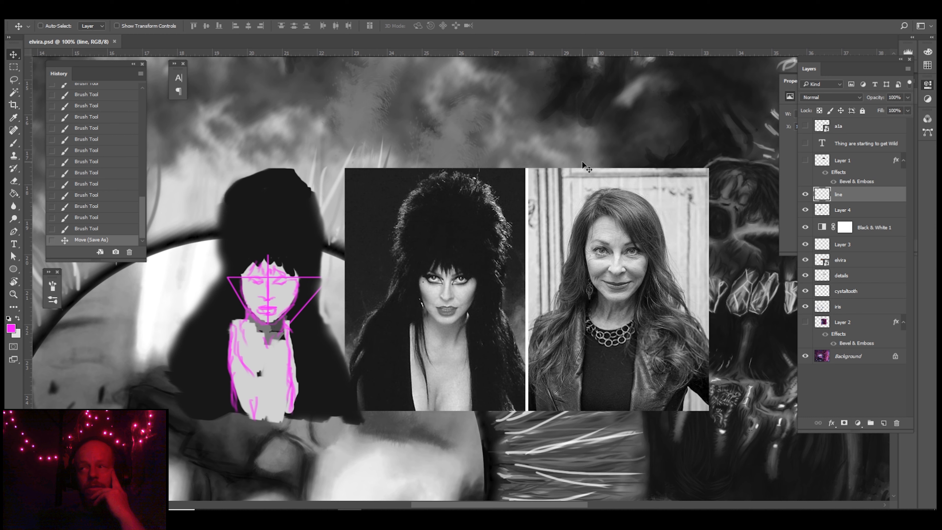
{"action": "mouse_move", "coordinate": [701, 155]}
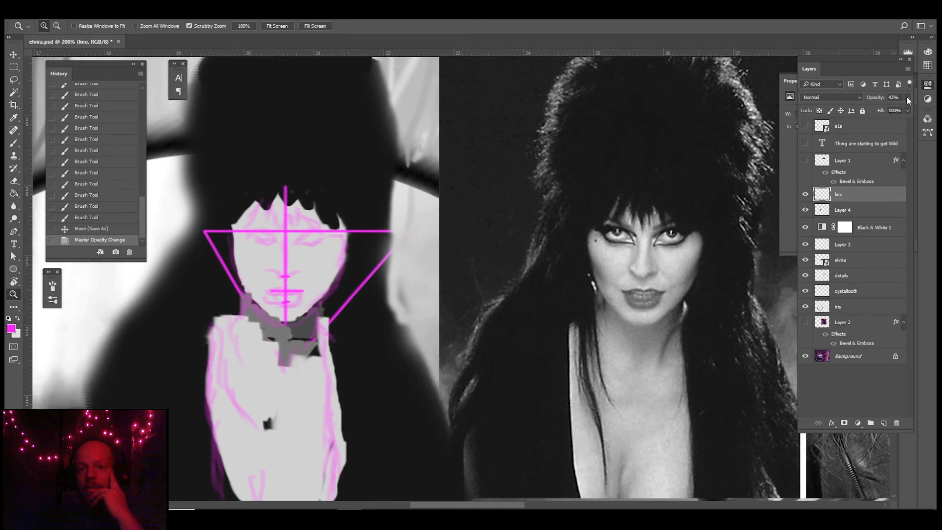
- Lower the line layer's opacity and place semi-transparent Layer 4 over the reference photo
{"action": "left_click", "coordinate": [843, 209]}
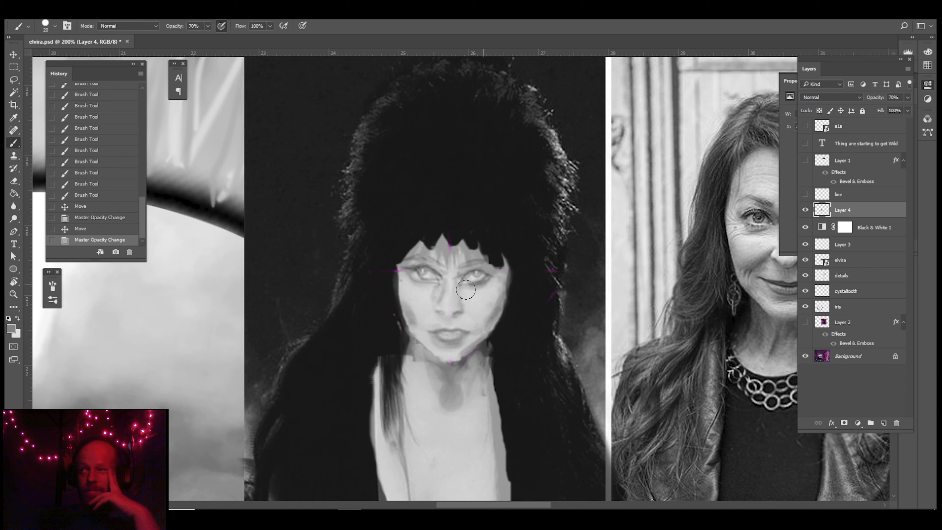
- Paint grey eyes, nose and lips on Layer 4, then move the figure back at 100% opacity
{"action": "left_click", "coordinate": [466, 276]}
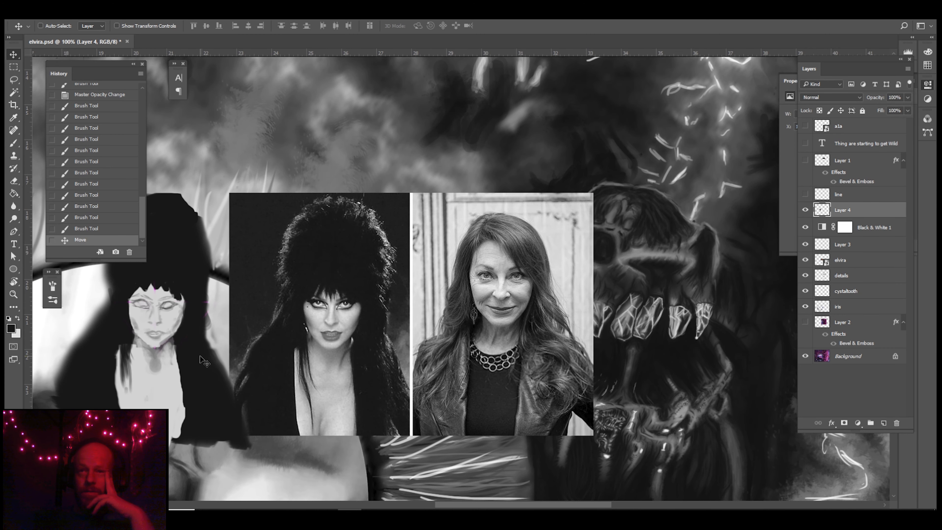
{"action": "left_click", "coordinate": [13, 143]}
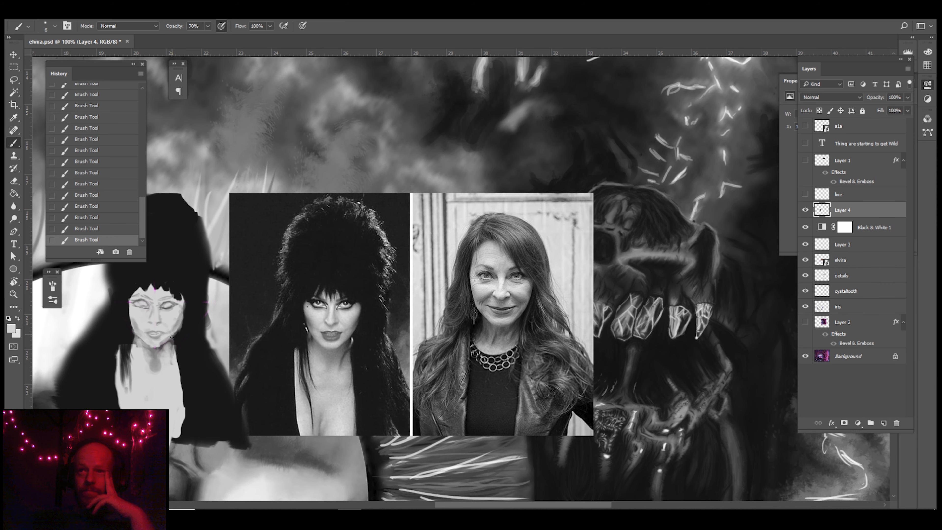